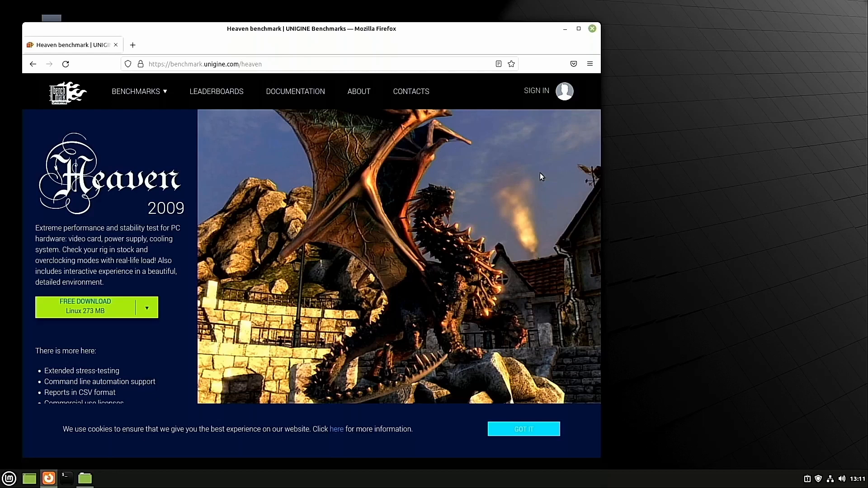
mouse_move(551, 168)
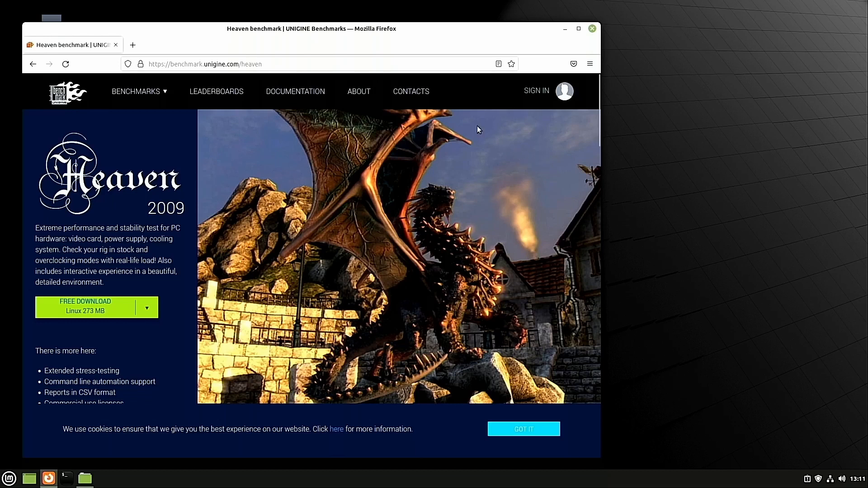
mouse_move(444, 119)
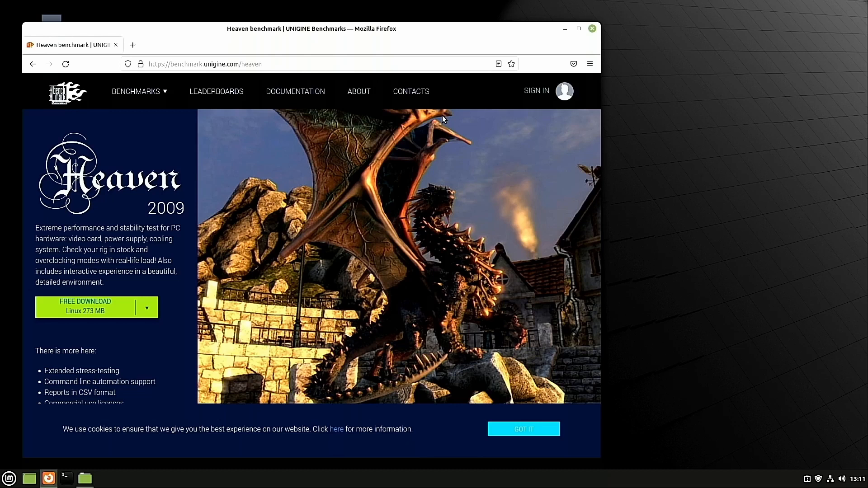
mouse_move(135, 260)
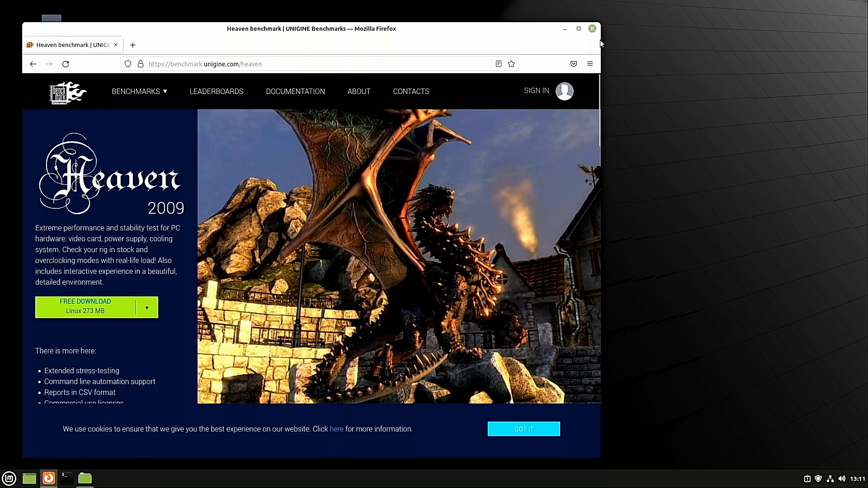
mouse_move(593, 29)
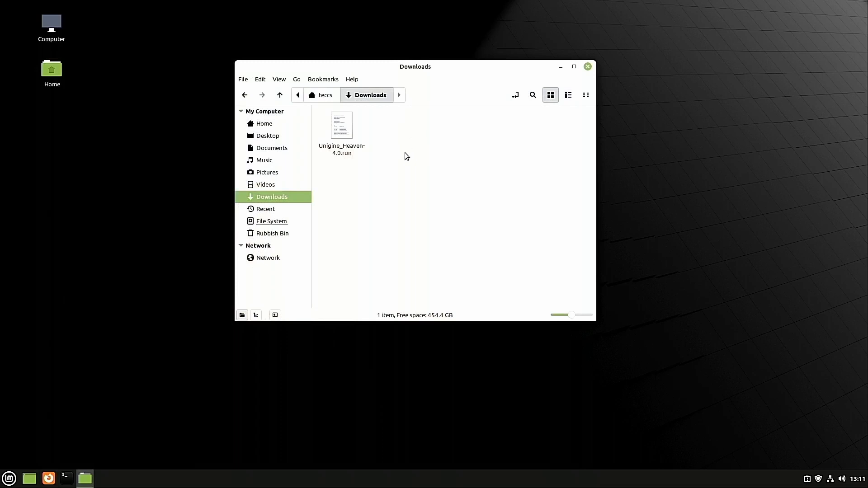
- Open a terminal in Downloads, where running Unigine_Heaven-4.0.run fails with Permission denied
right_click(407, 156)
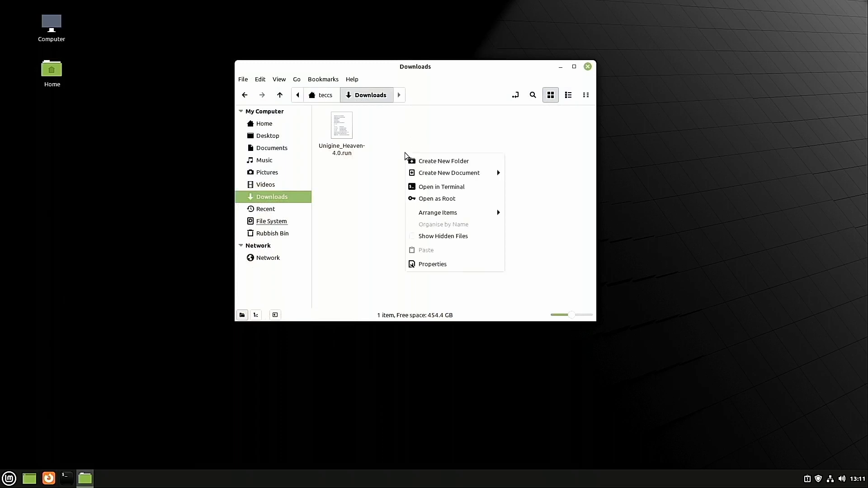
click(441, 187)
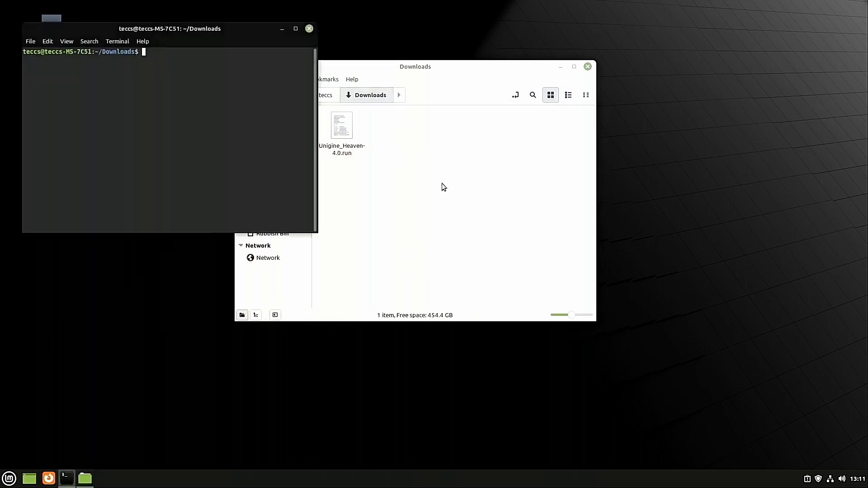
right_click(342, 125)
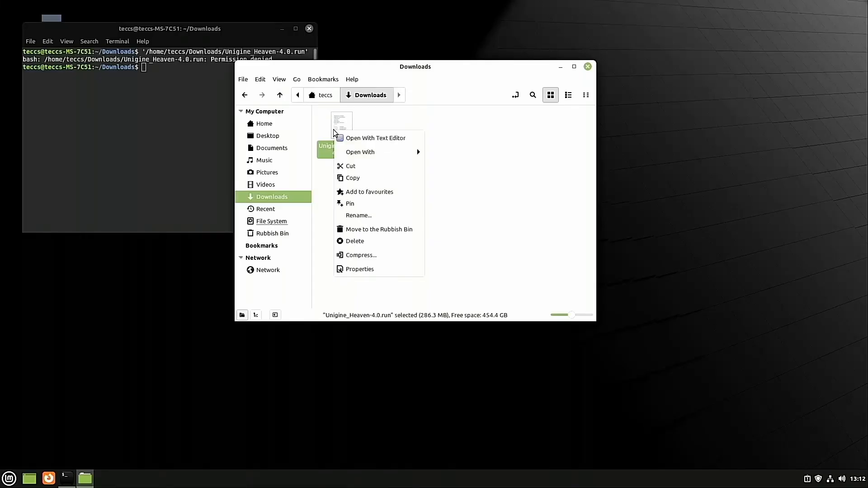
- In the file's Properties > Permissions, tick 'Allow executing file as program' and close
click(360, 270)
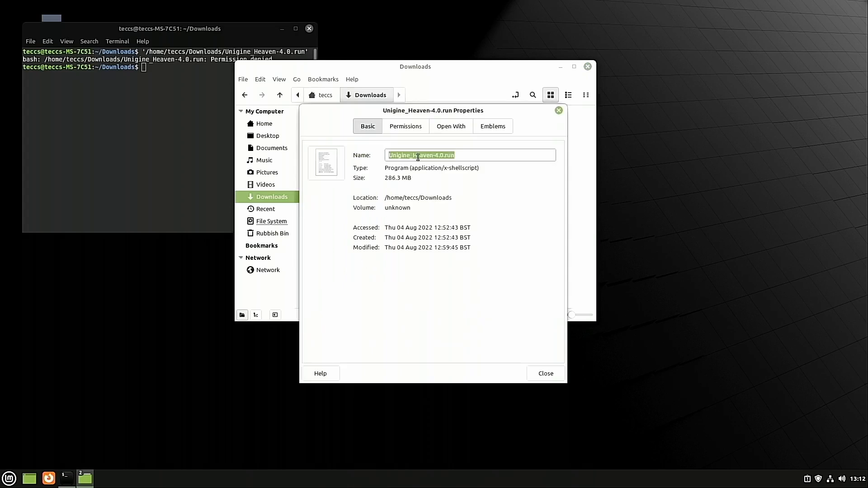
click(406, 126)
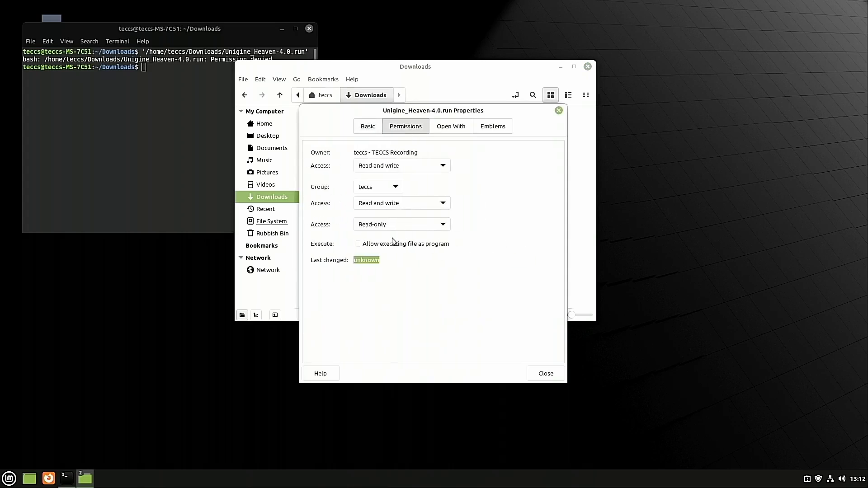
click(358, 244)
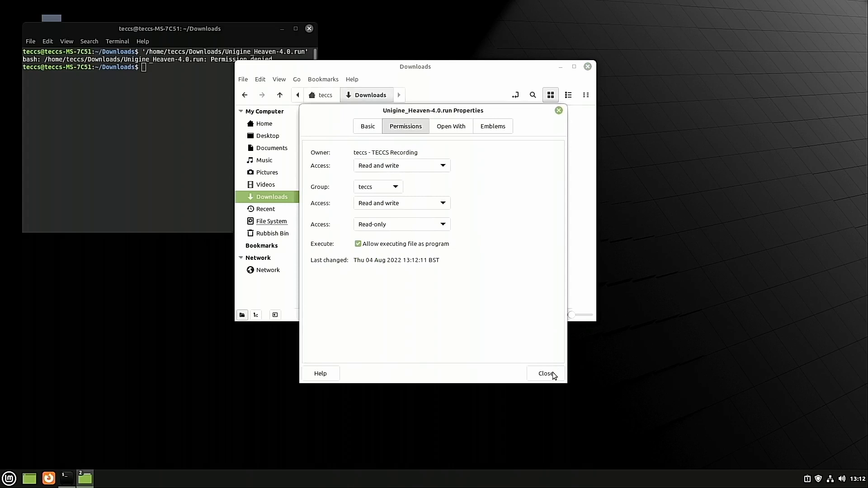
click(547, 374)
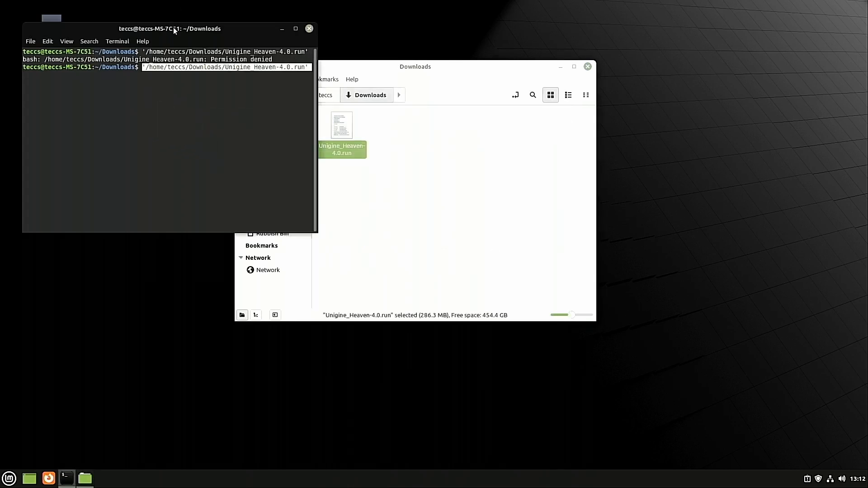
- Run the installer so it extracts Unigine_Heaven-4.0 into Downloads, then close the terminal
key(Return)
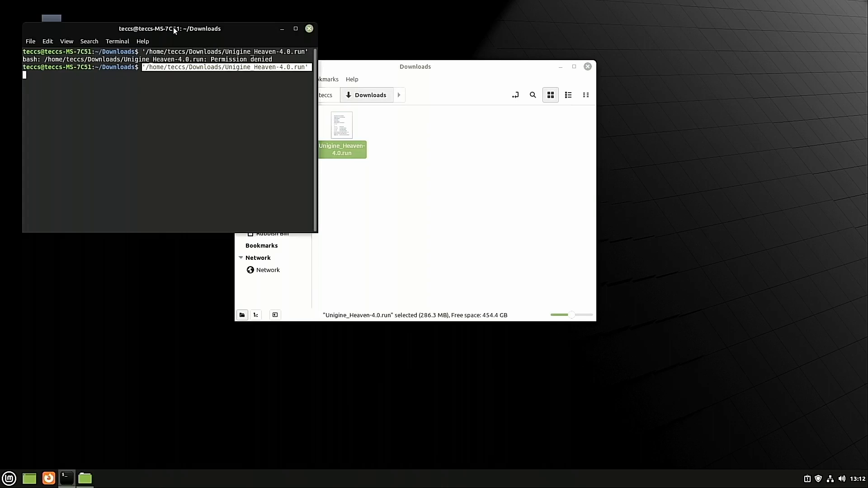
key(Return)
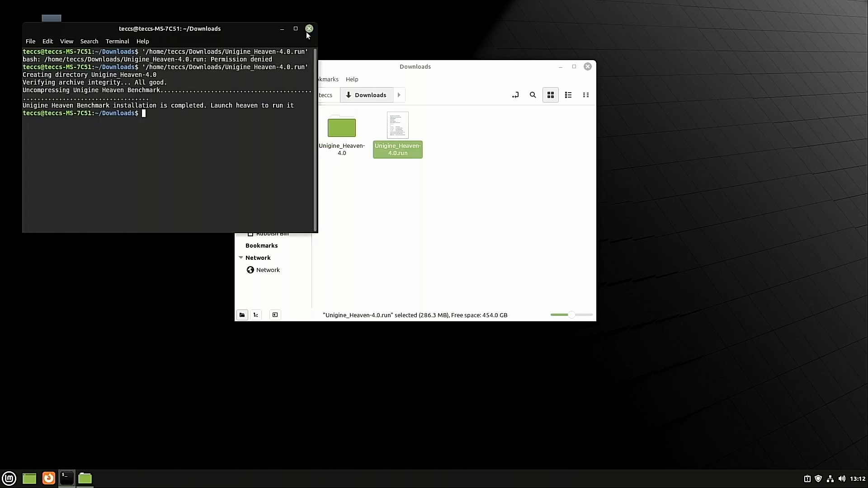
click(309, 28)
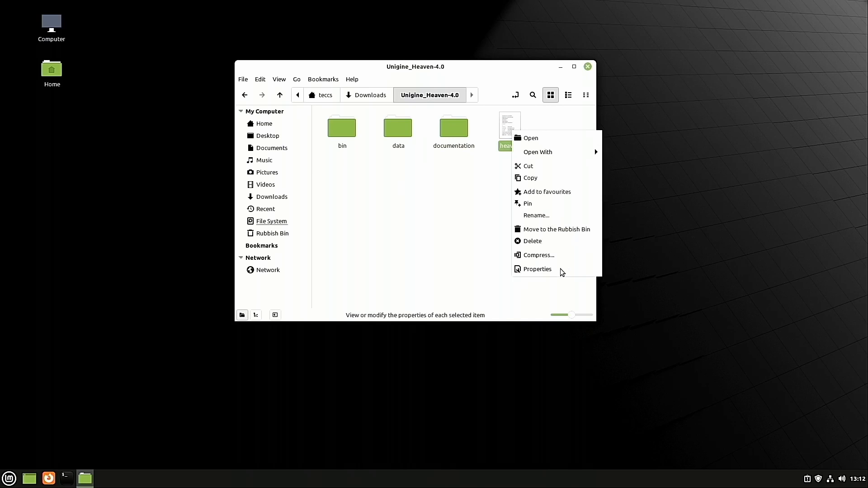
- View the heaven launcher's Properties > Permissions, a shell-script program
click(537, 270)
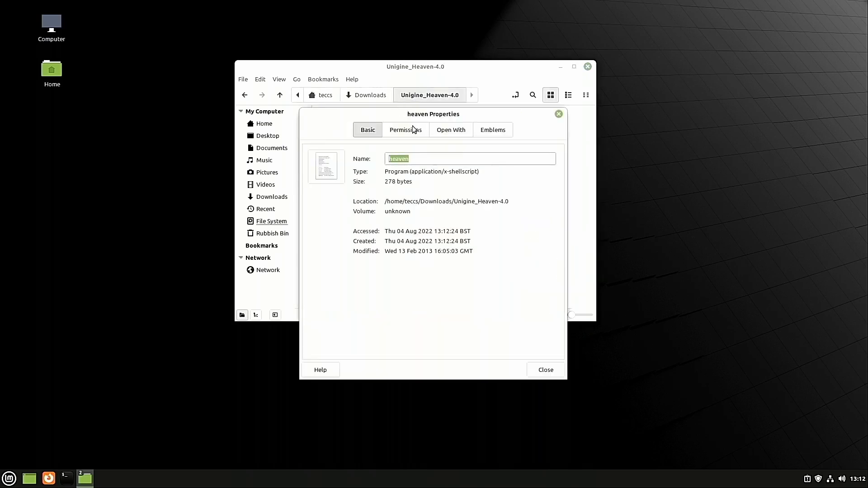
click(406, 130)
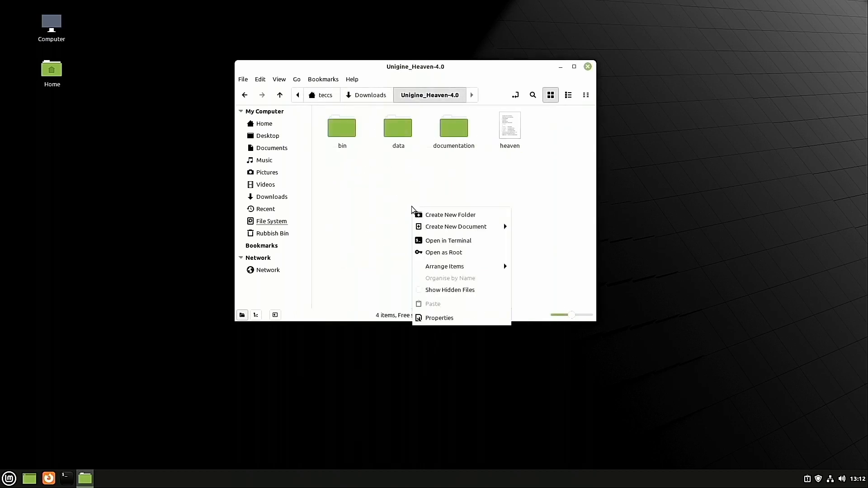
- Open a terminal in Unigine_Heaven-4.0 and run the heaven launcher from it
click(447, 241)
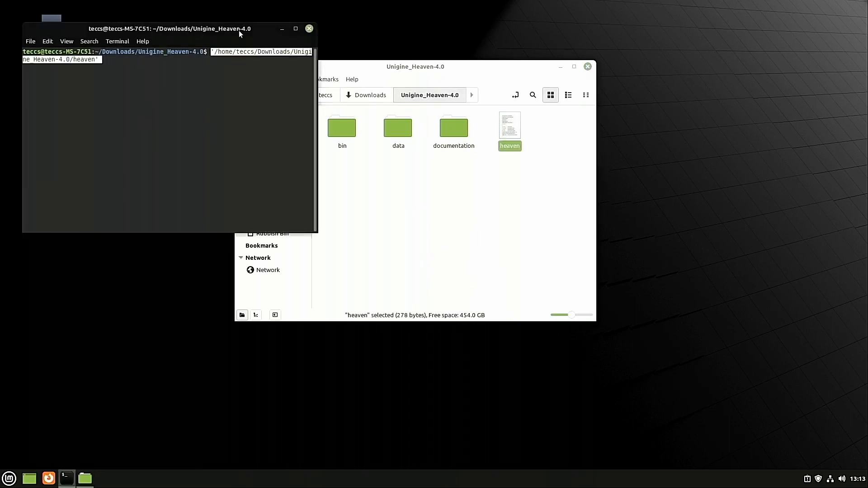
key(Return)
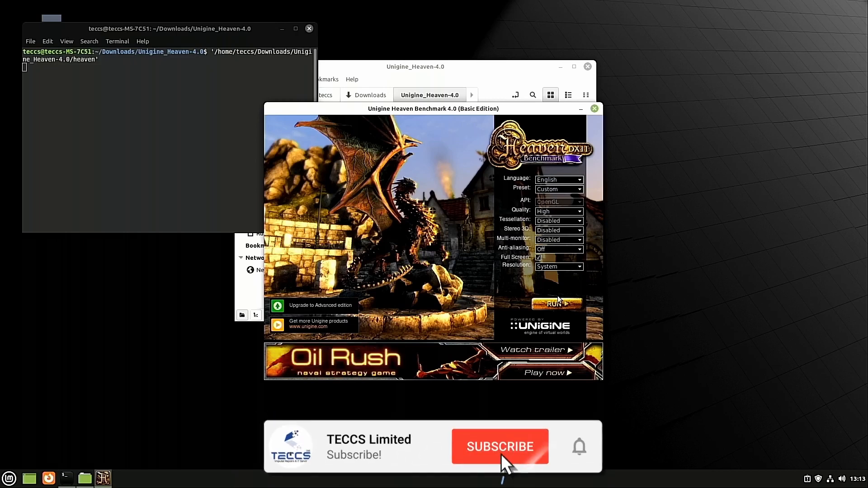
- Close the Unigine Heaven Benchmark 4.0 settings window
click(502, 448)
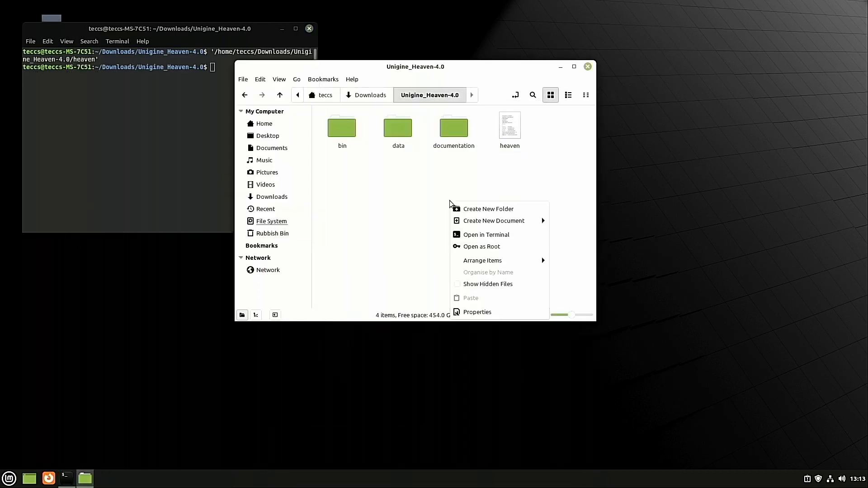
mouse_move(499, 235)
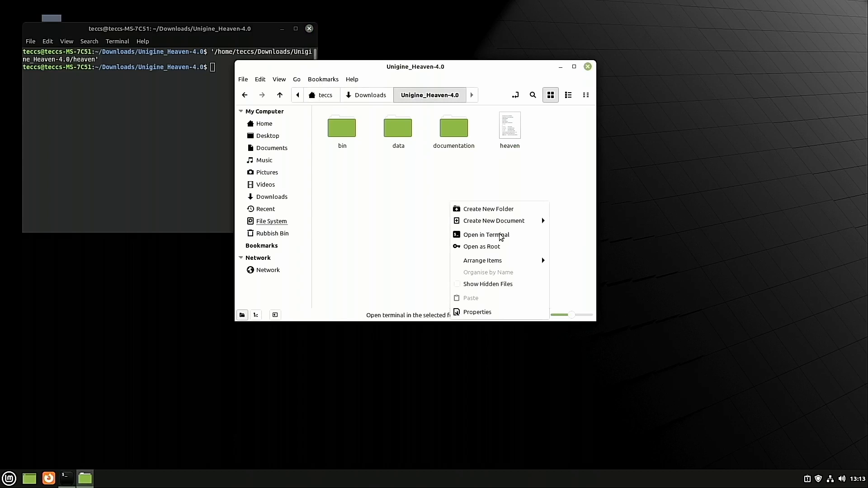
mouse_move(524, 134)
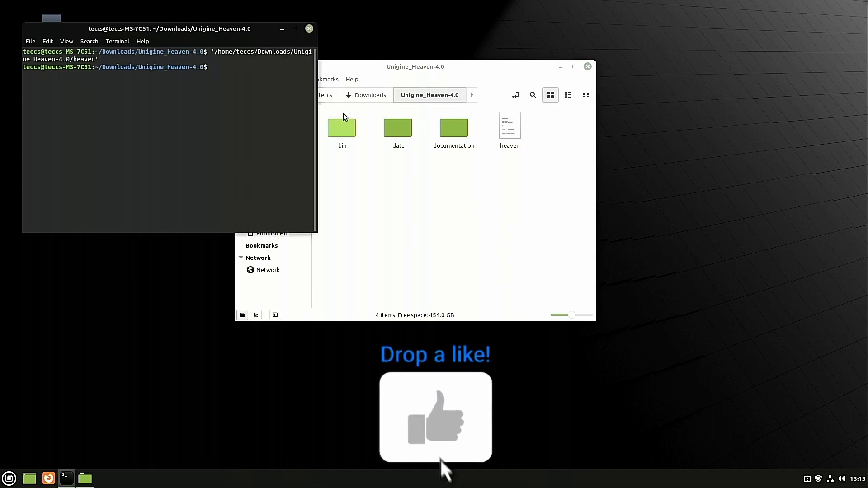
click(435, 417)
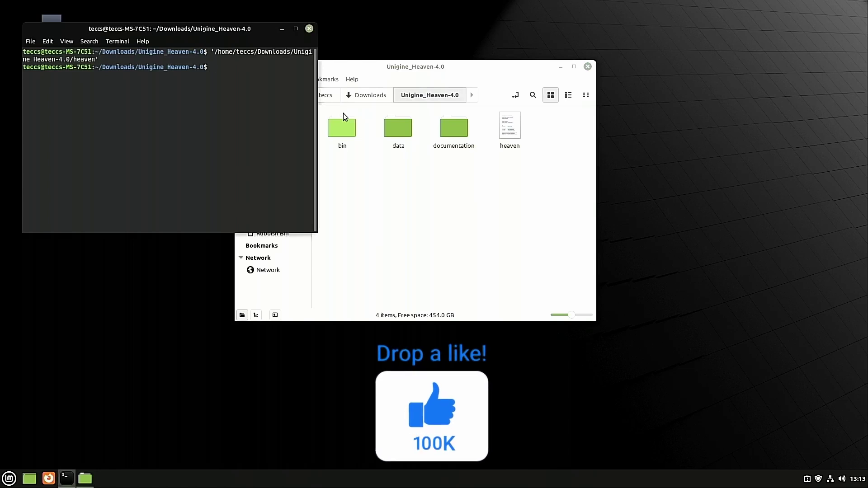